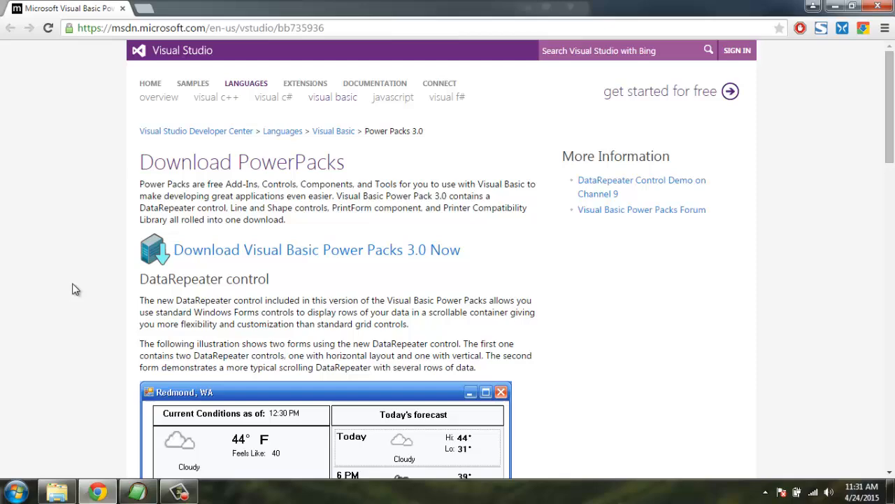
# Switch over from the browser to Visual Basic 2010 Express.
pyautogui.scroll(-3)
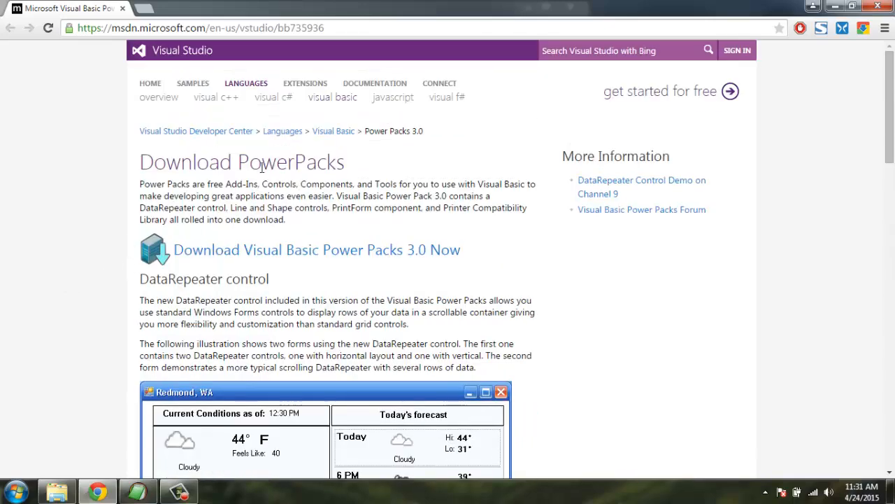
pyautogui.moveTo(364, 170)
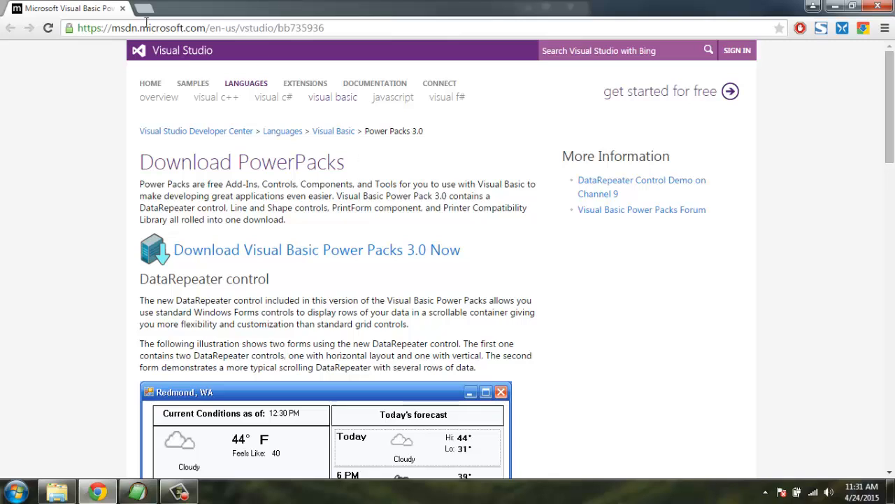
pyautogui.moveTo(363, 27)
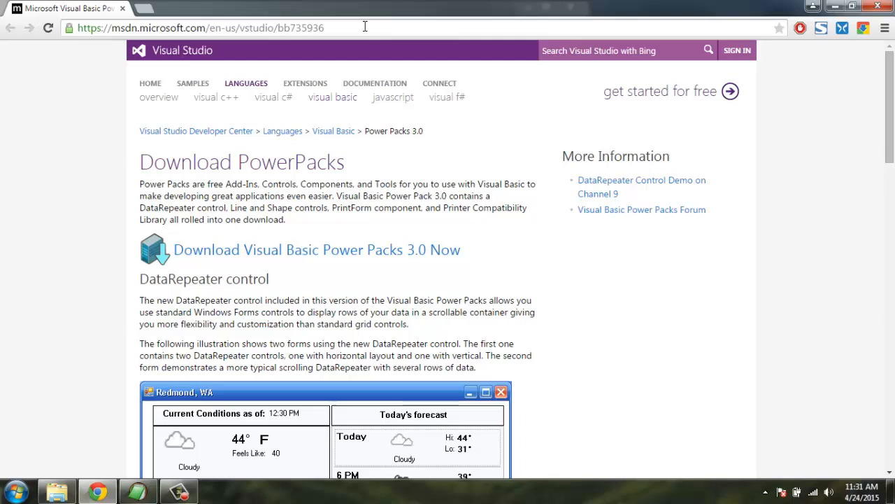
pyautogui.moveTo(104, 173)
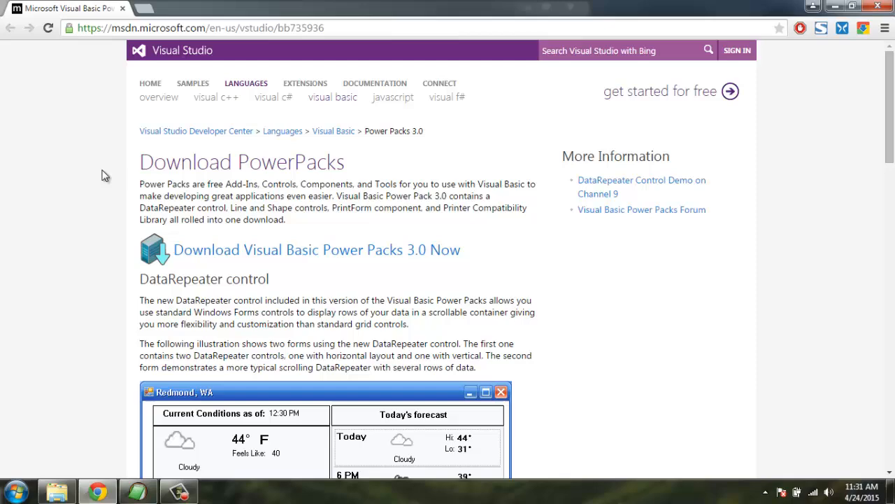
pyautogui.scroll(-3)
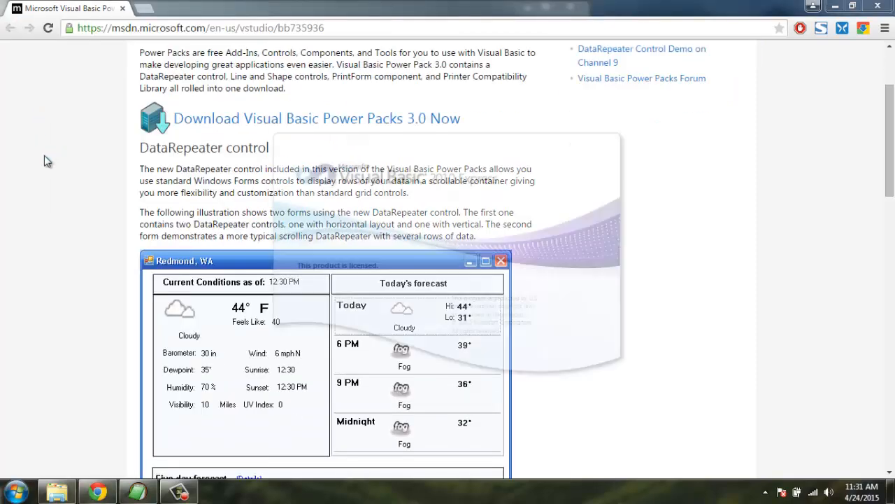
pyautogui.click(220, 489)
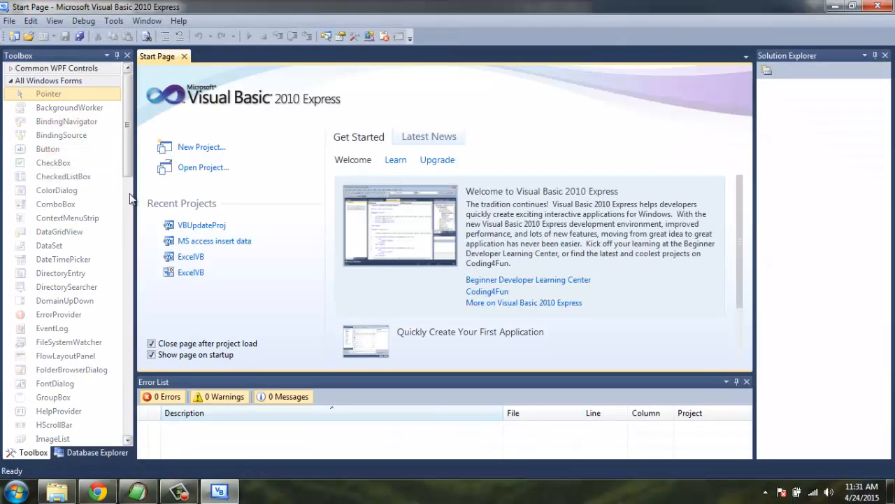
# Scroll the Toolbox to the Visual Basic PowerPacks group showing PrintForm, ready to start a project.
pyautogui.scroll(-3)
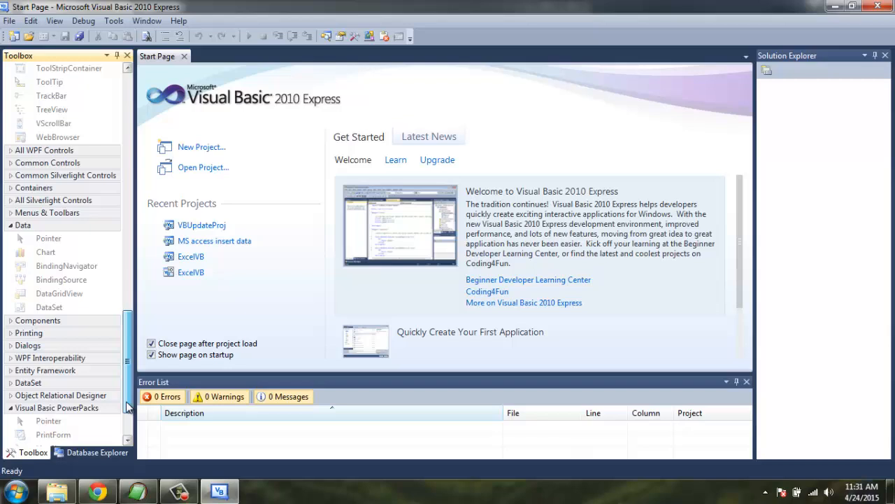
pyautogui.scroll(-3)
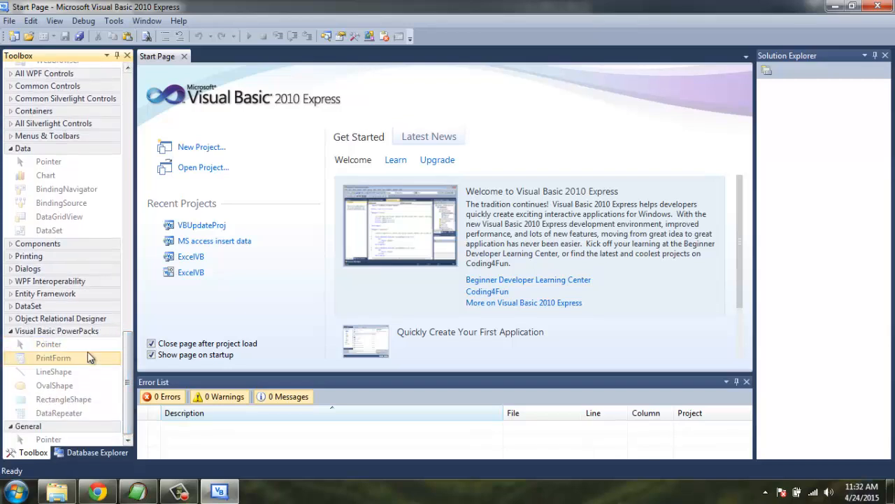
pyautogui.click(9, 21)
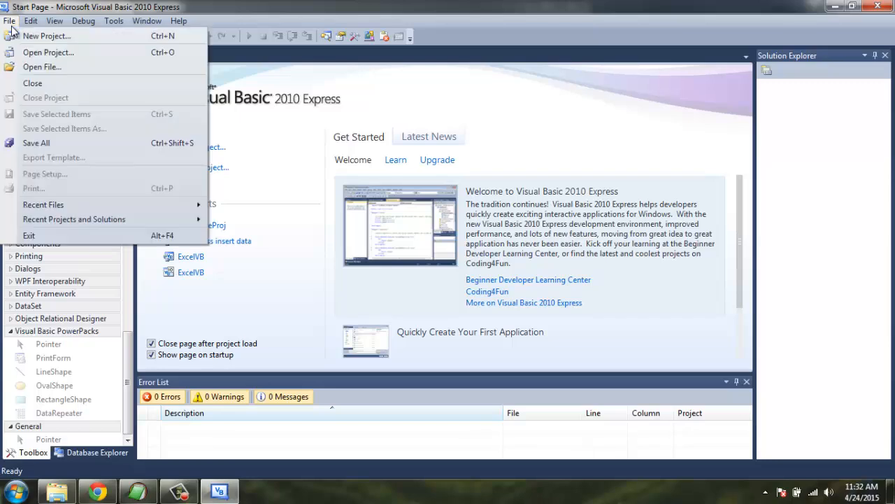
# Create a new Windows Forms Application project, WindowsApplication1, with a blank Form1.
pyautogui.click(48, 36)
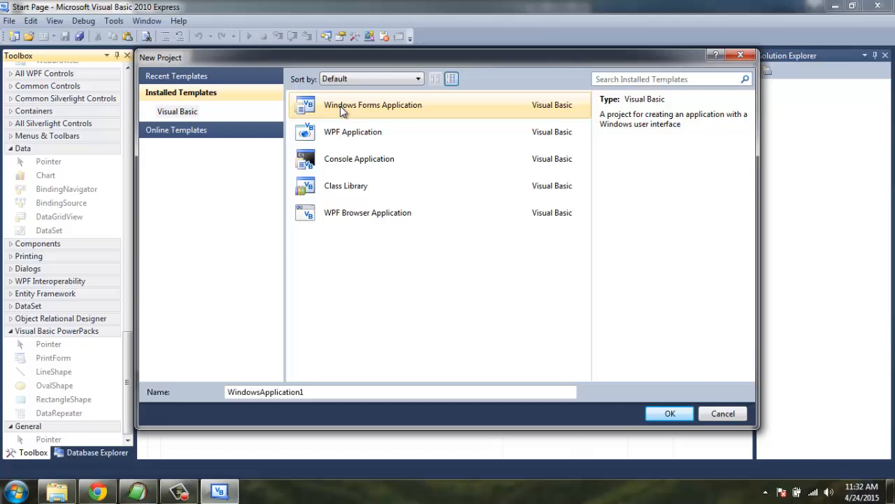
pyautogui.moveTo(347, 115)
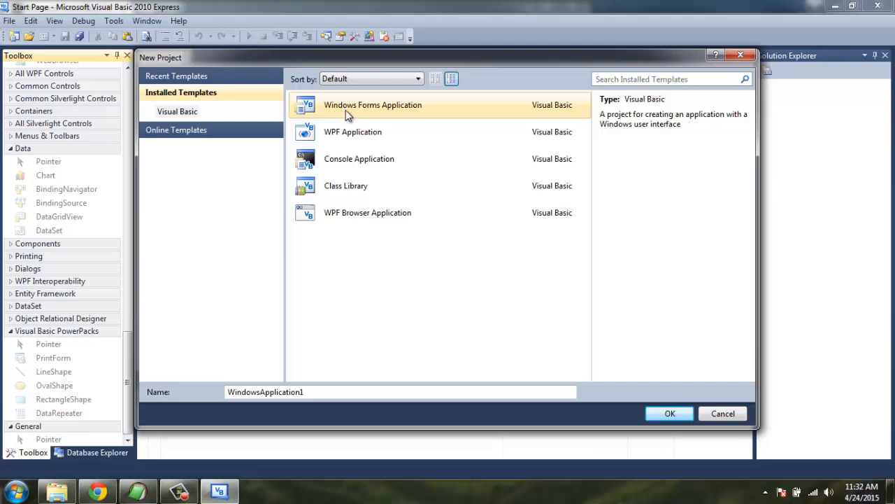
pyautogui.moveTo(440, 115)
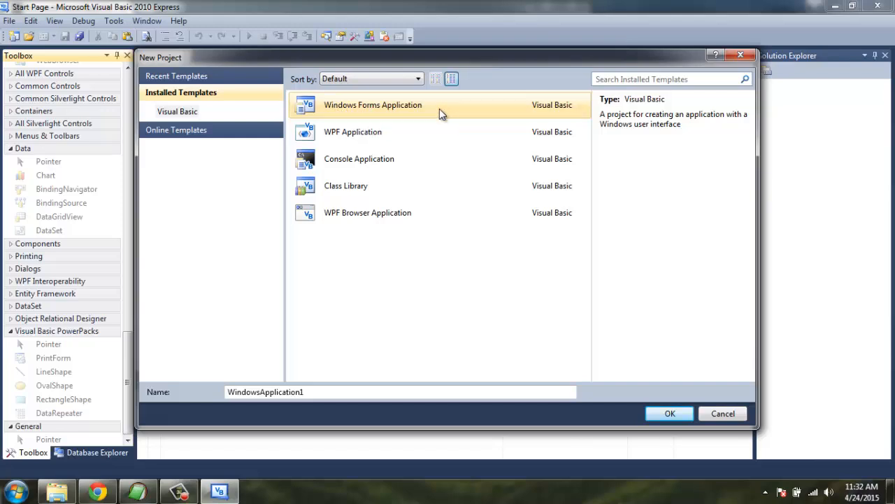
pyautogui.moveTo(404, 111)
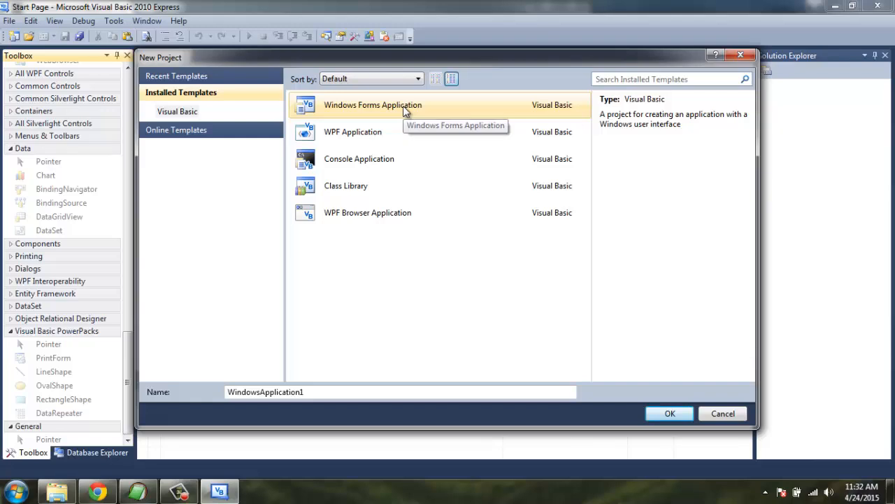
pyautogui.moveTo(282, 412)
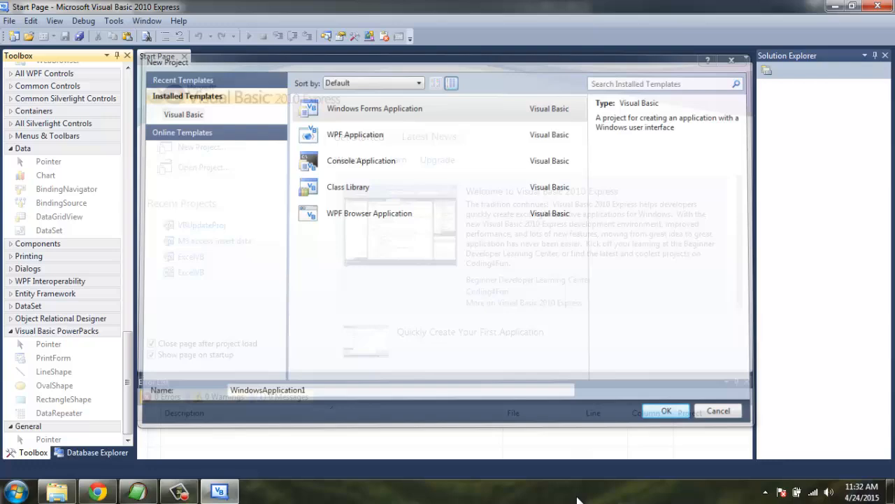
pyautogui.click(666, 411)
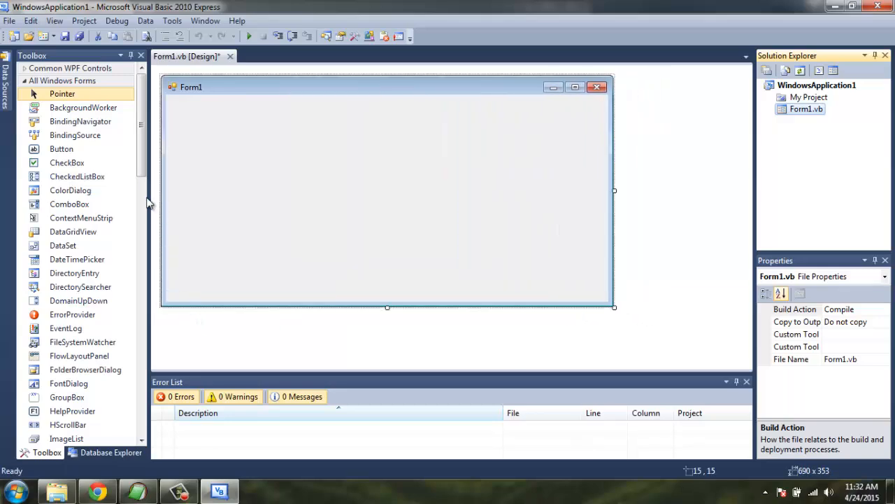
# Scroll the Toolbox toward the Data group to place a DataGridView on Form1.
pyautogui.scroll(-3)
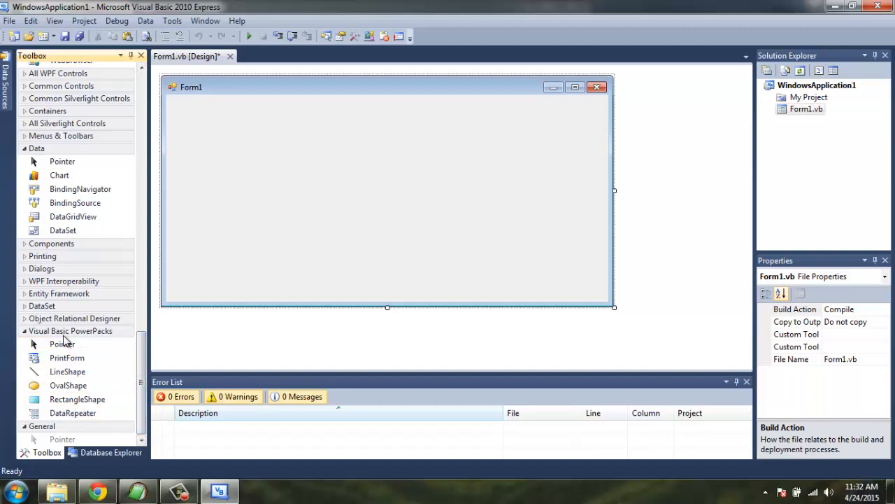
pyautogui.moveTo(77, 347)
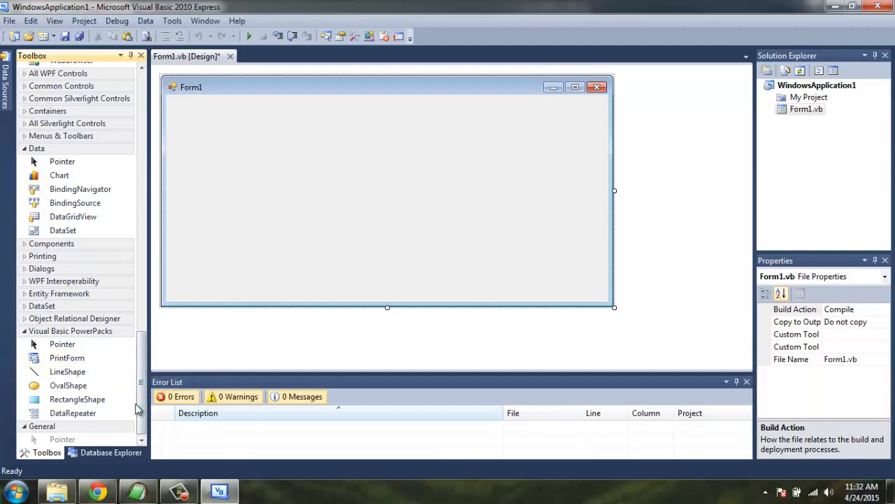
pyautogui.moveTo(73, 216)
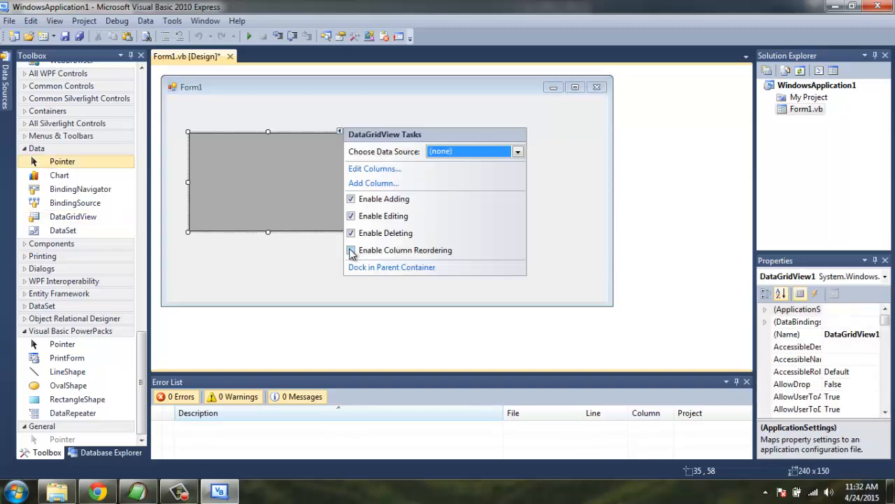
# Add a project data source for the grid as a Database with the Dataset model and a new connection.
pyautogui.click(518, 151)
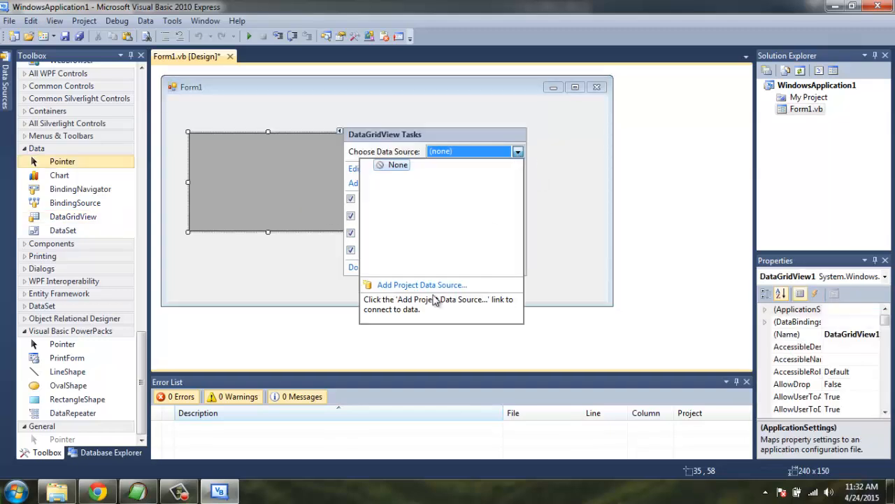
pyautogui.click(421, 284)
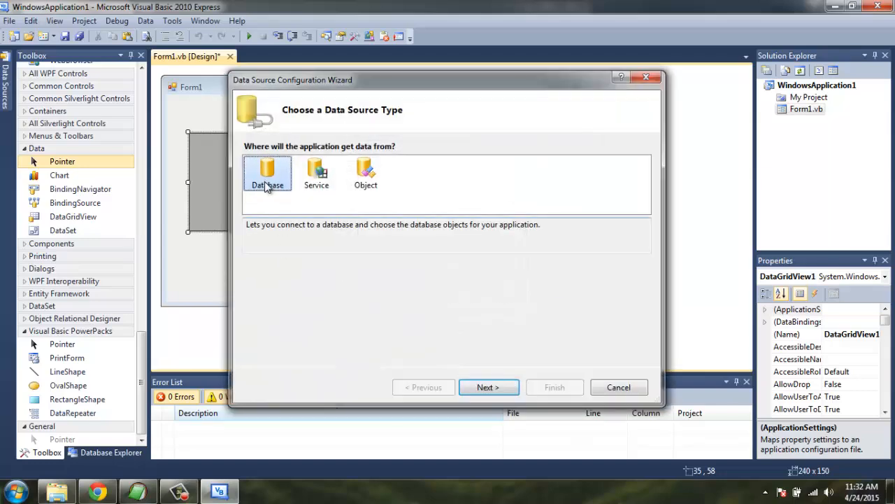
pyautogui.click(488, 386)
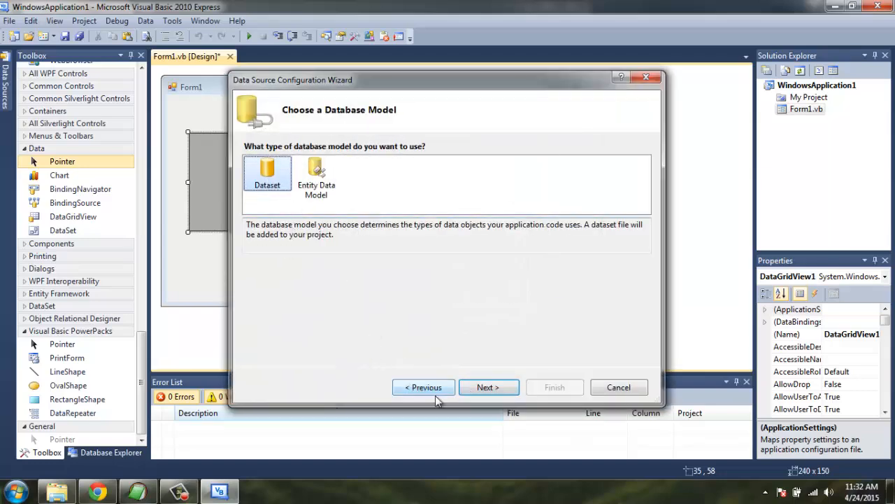
pyautogui.click(489, 386)
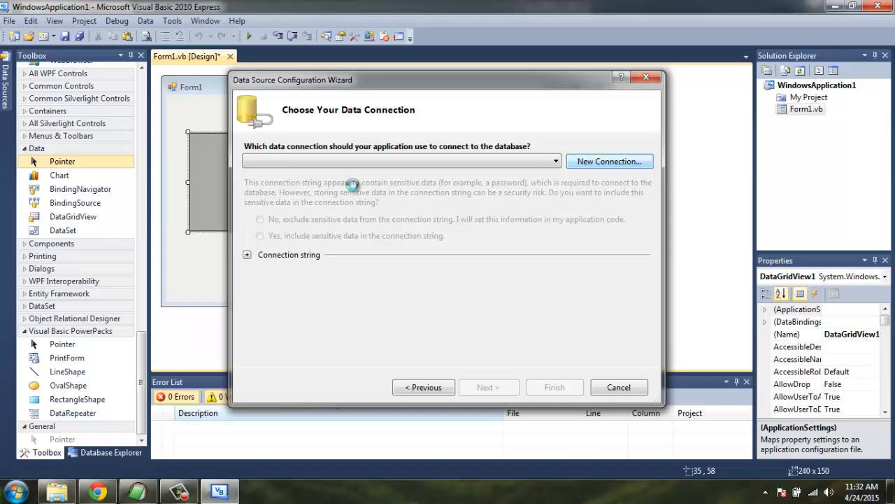
pyautogui.click(609, 161)
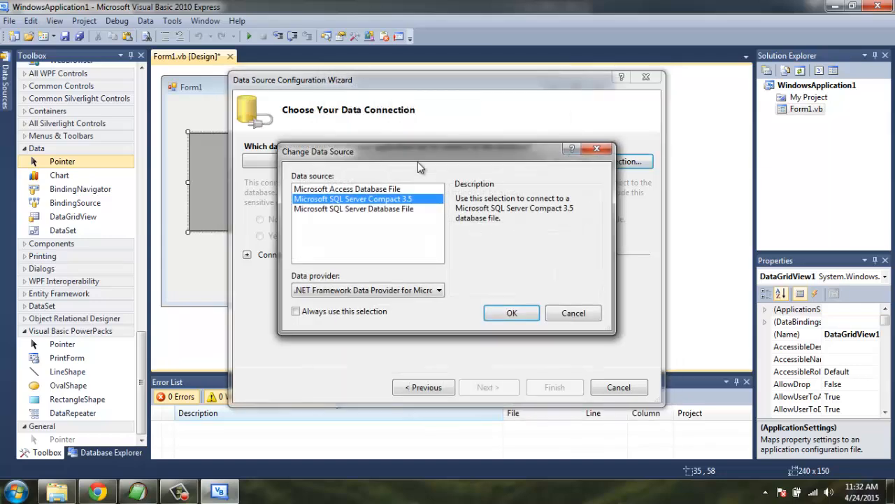
# Use Microsoft Access Database File pointing to D:\Database2.accdb and confirm the test connection succeeds.
pyautogui.click(513, 314)
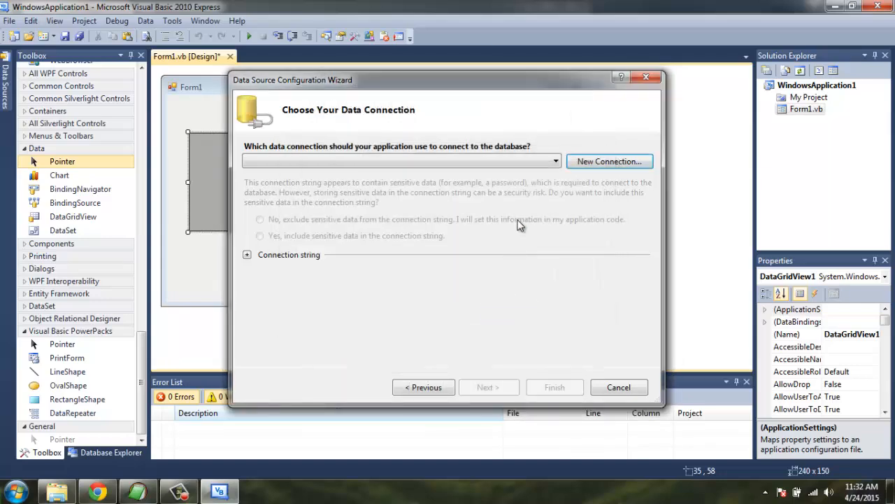
pyautogui.click(609, 161)
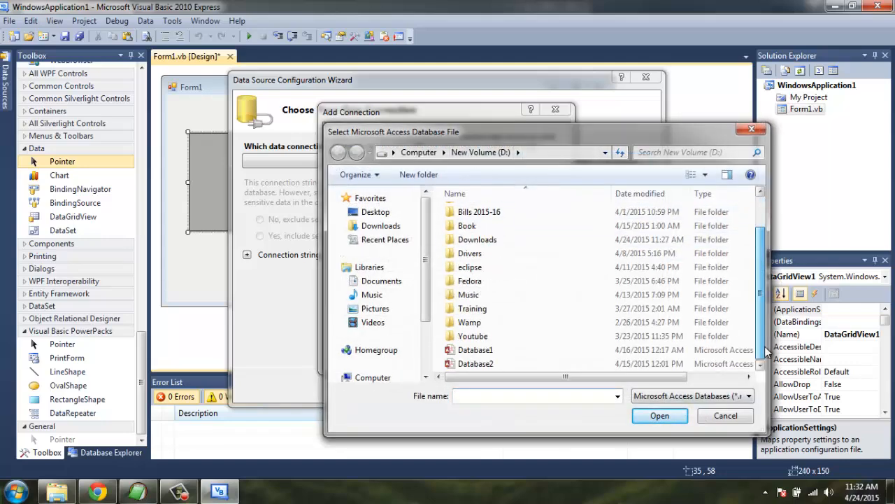
pyautogui.click(659, 415)
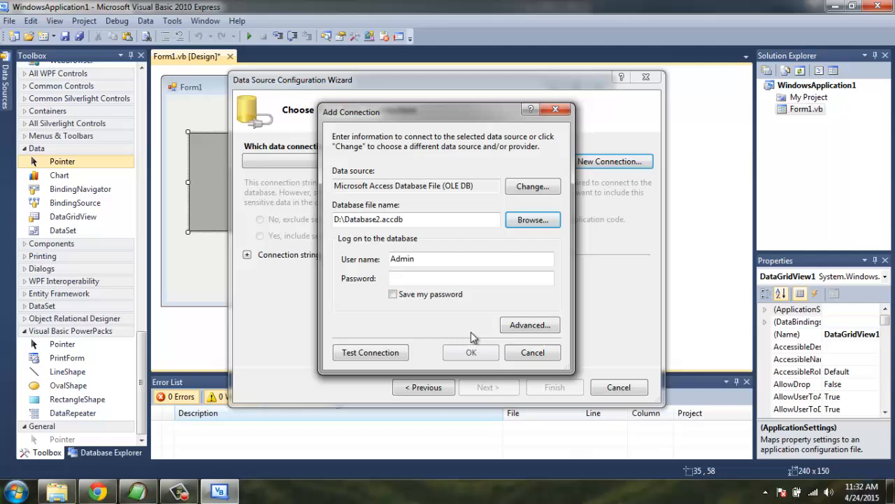
pyautogui.click(369, 352)
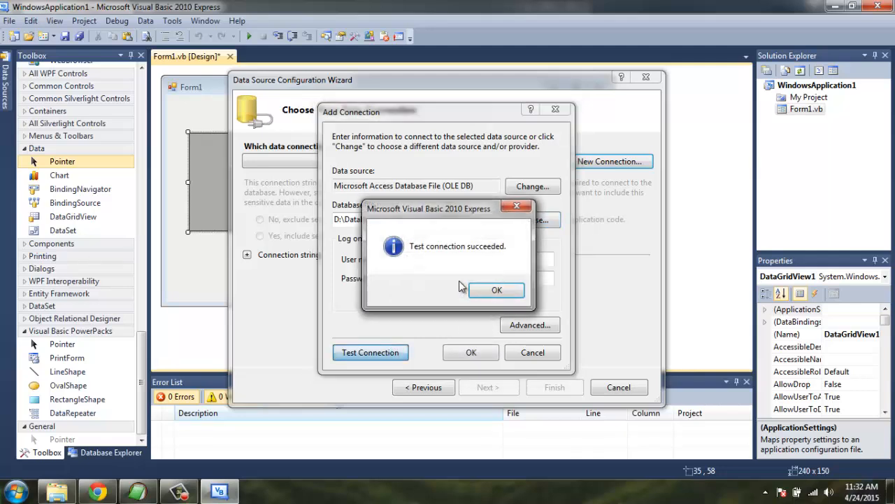
pyautogui.click(497, 289)
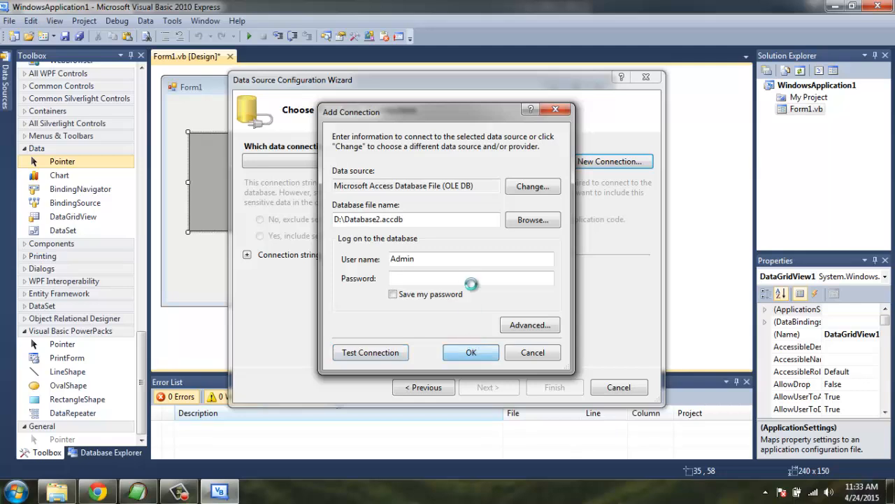
# Accept the Database2.accdb connection and copy the database file into the project.
pyautogui.click(470, 353)
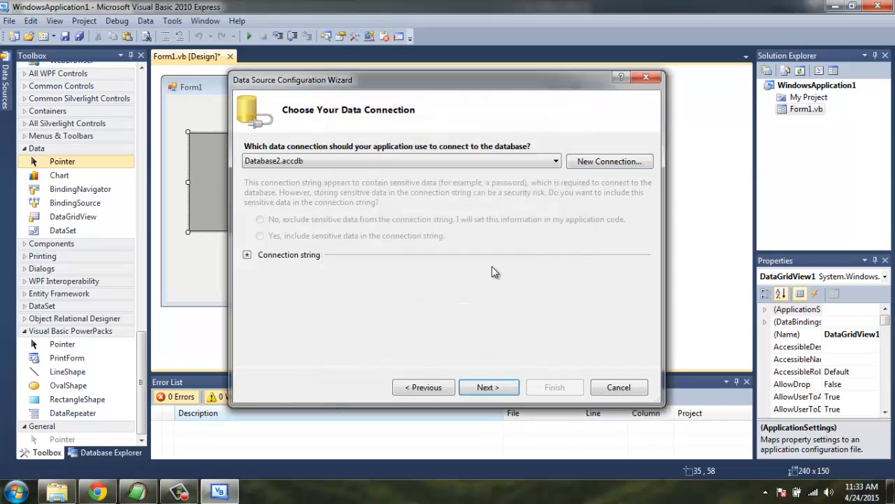
pyautogui.click(246, 255)
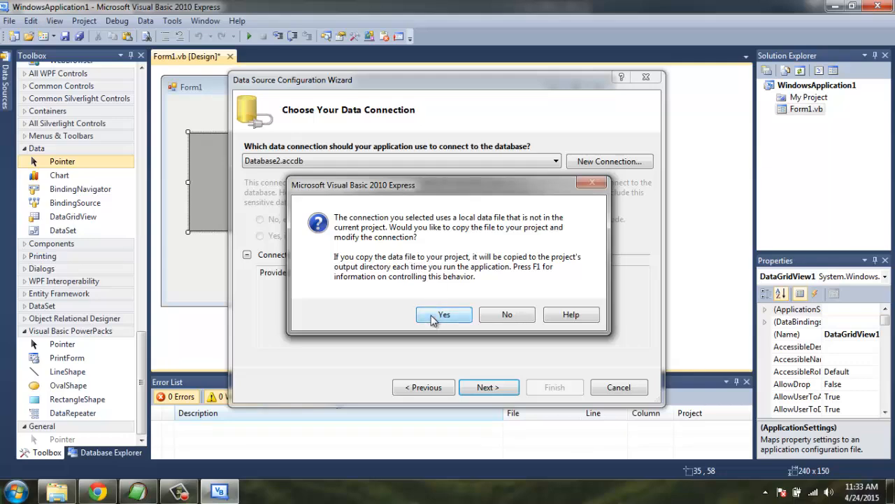
pyautogui.click(445, 314)
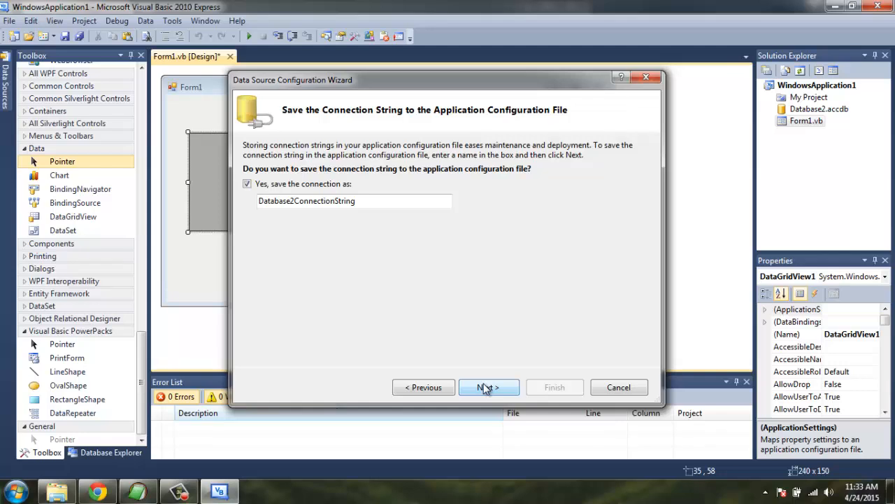
# Include the Items table, leave Views unchecked, and finish creating Database2DataSet for the grid.
pyautogui.click(487, 386)
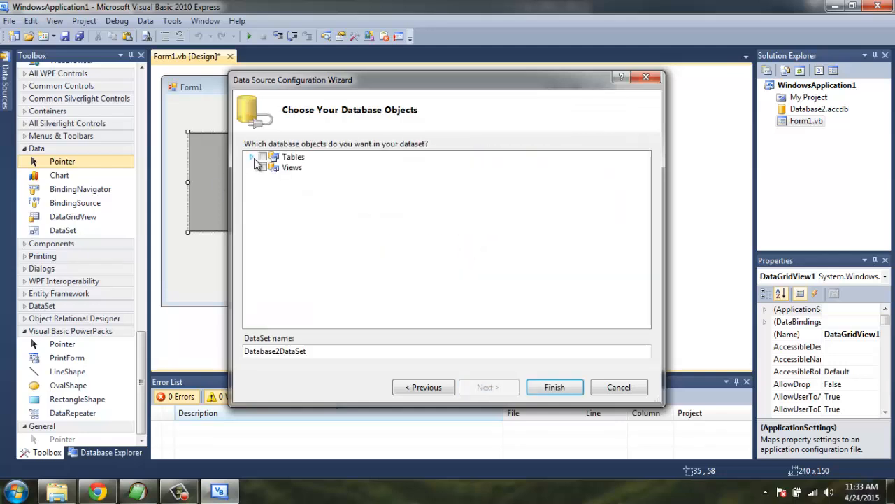
pyautogui.click(252, 157)
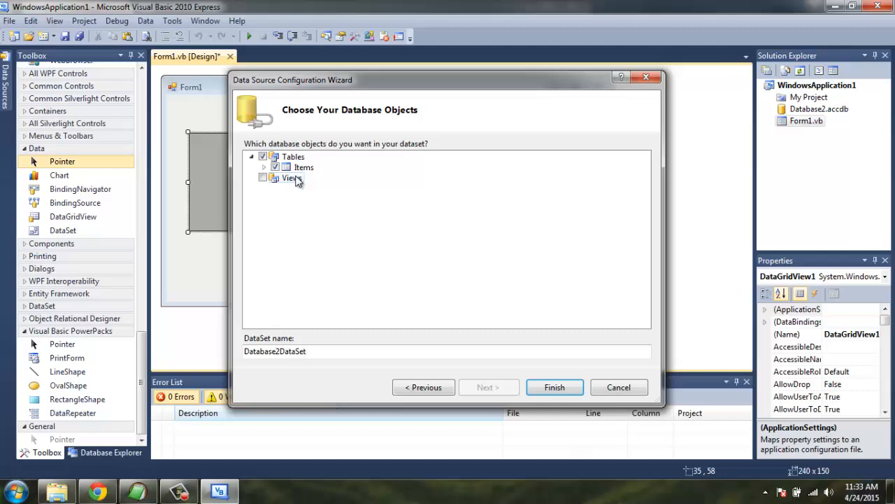
pyautogui.click(263, 176)
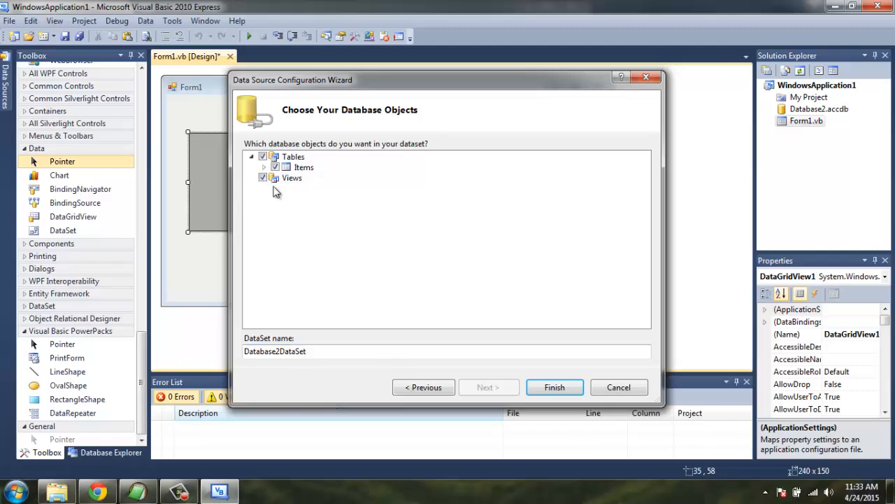
pyautogui.click(263, 178)
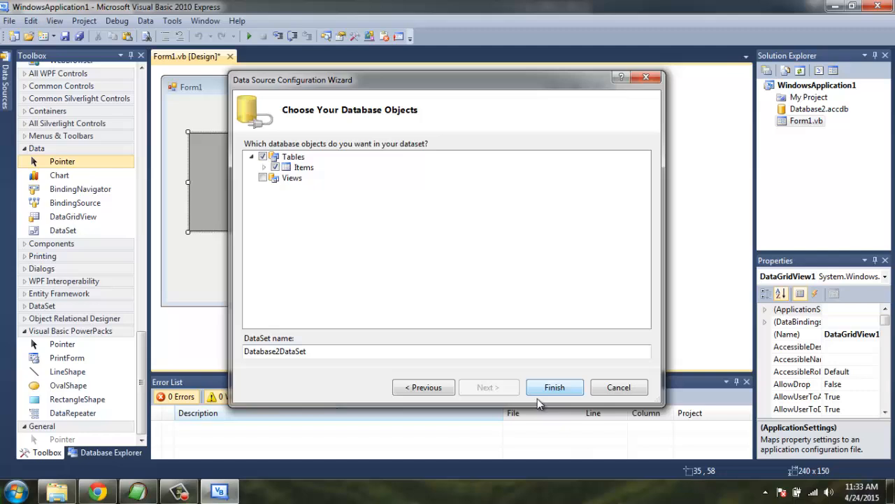
pyautogui.click(554, 386)
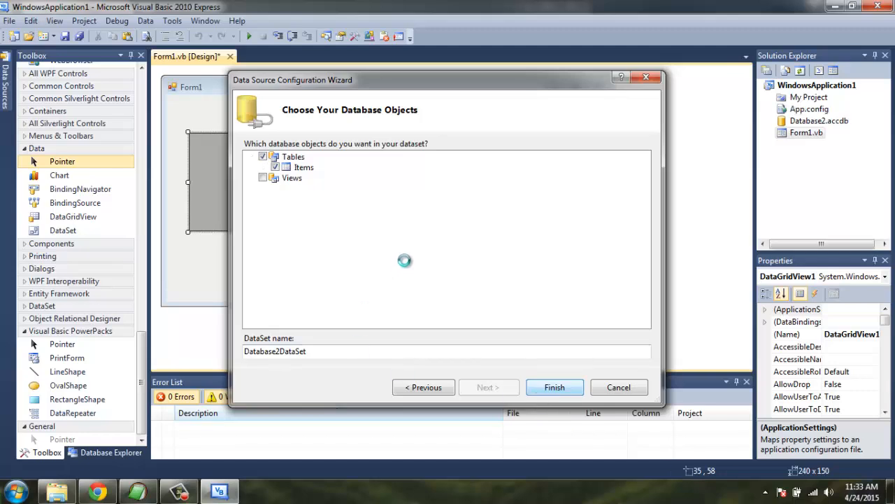
pyautogui.click(554, 386)
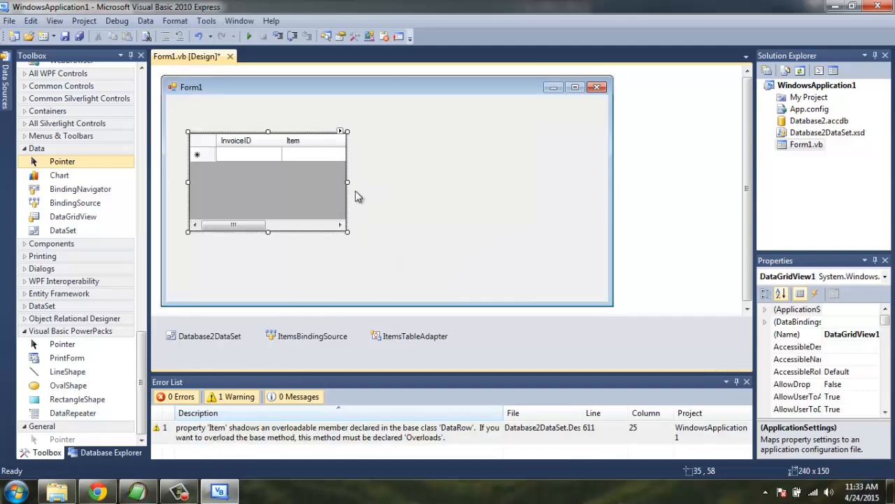
# Widen the DataGridView so all four Items columns, including Cost and Quantity, are visible.
pyautogui.moveTo(347, 182); pyautogui.dragTo(480, 173)
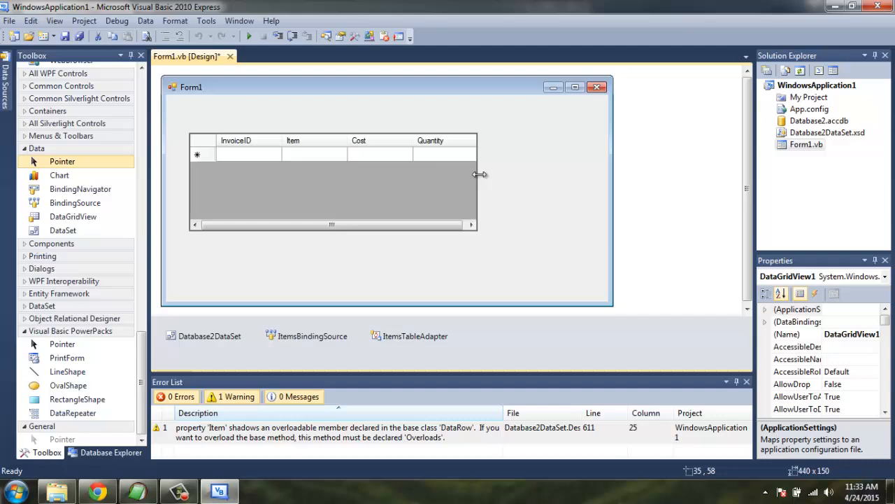
pyautogui.moveTo(478, 173); pyautogui.dragTo(484, 173)
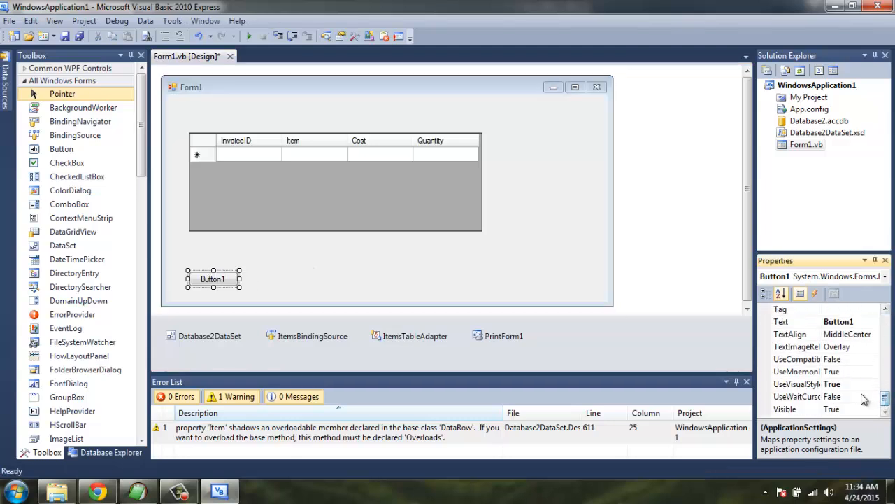
# Set Button1's Text to Print and go to its Click event handler.
pyautogui.click(795, 321)
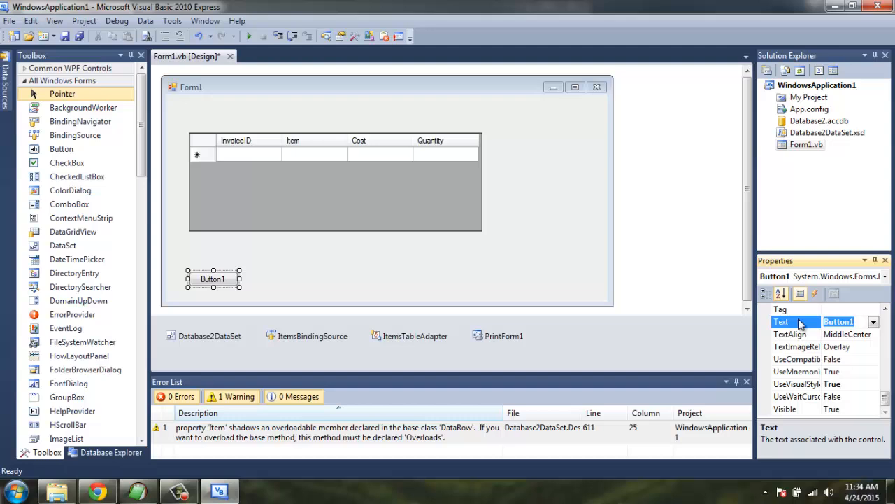
pyautogui.write('Print')
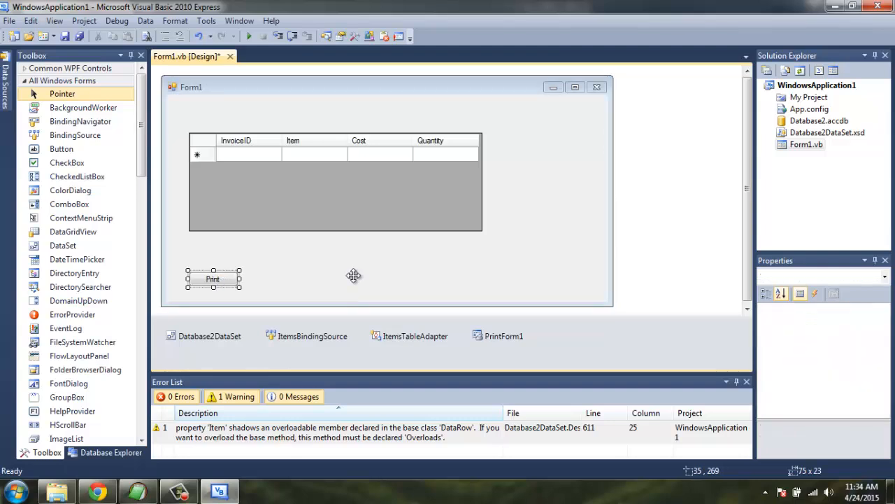
pyautogui.doubleClick(213, 279)
pyautogui.write('Me')
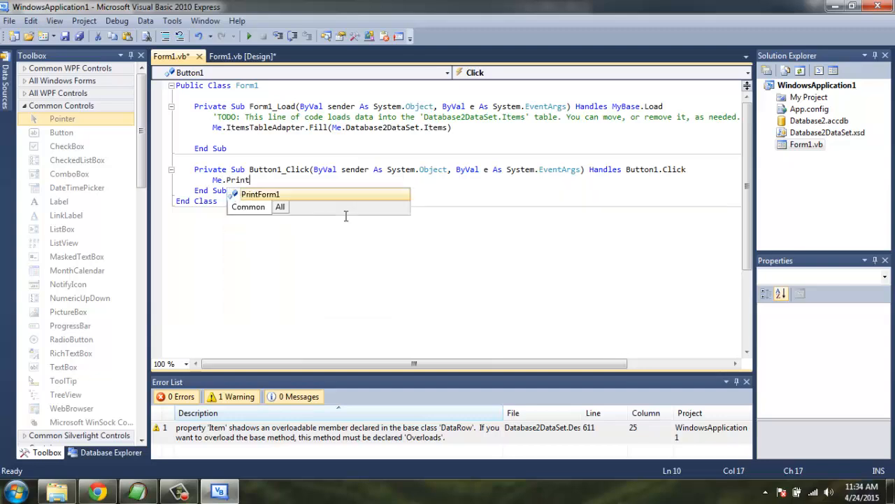
# Write Me.PrintForm1.PrintAction = Printing.PrintAction.PrintToPreview in Button1_Click, save, and run the app.
pyautogui.write('.PrintA')
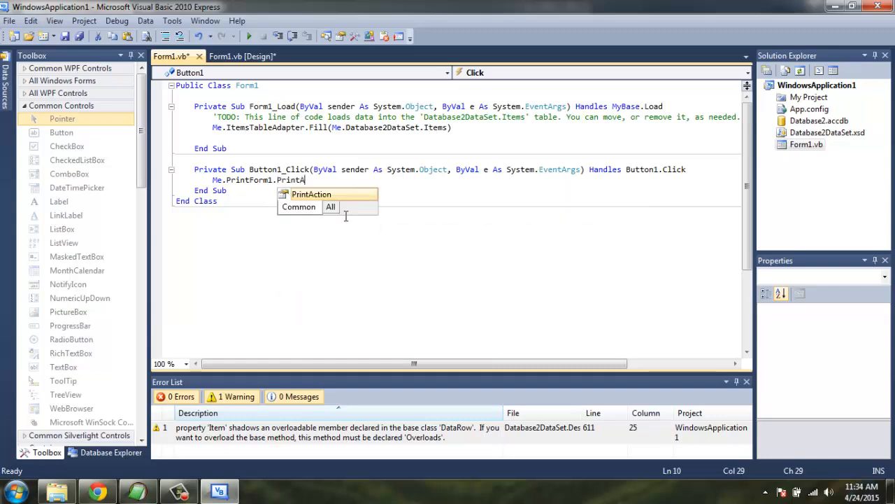
pyautogui.write('=')
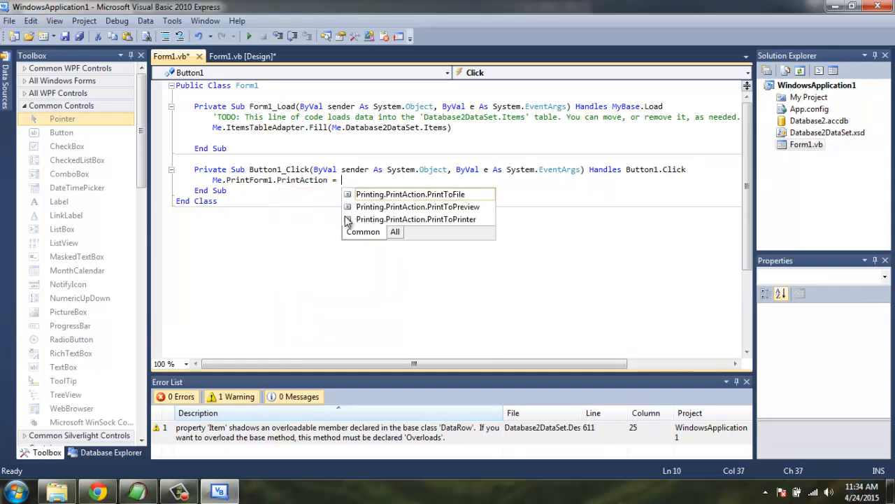
pyautogui.write('Prin')
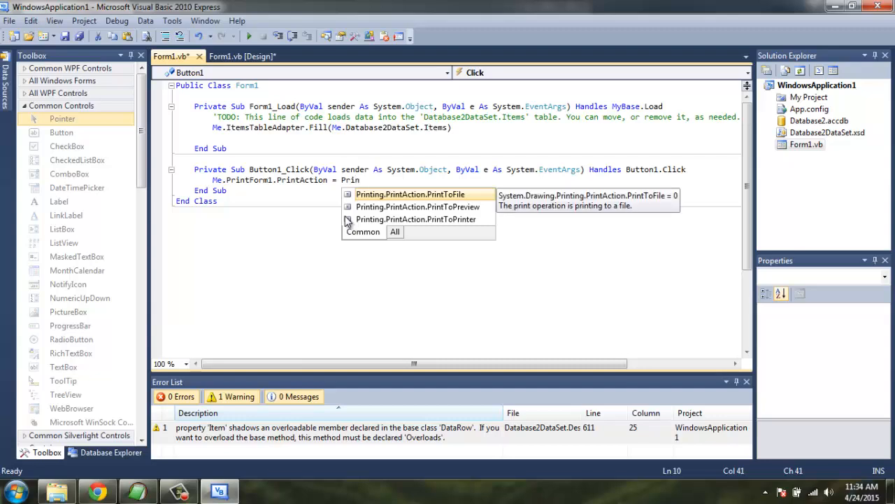
pyautogui.write('PrintToPreview')
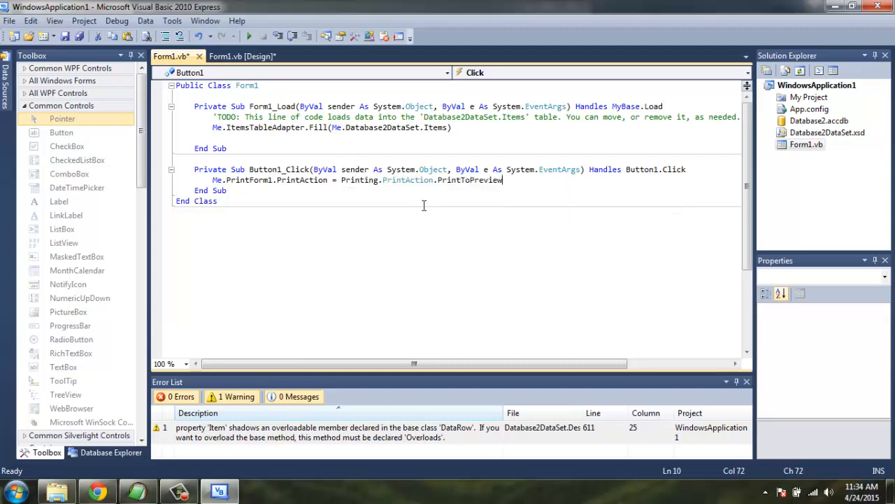
pyautogui.press('ctrl+s')
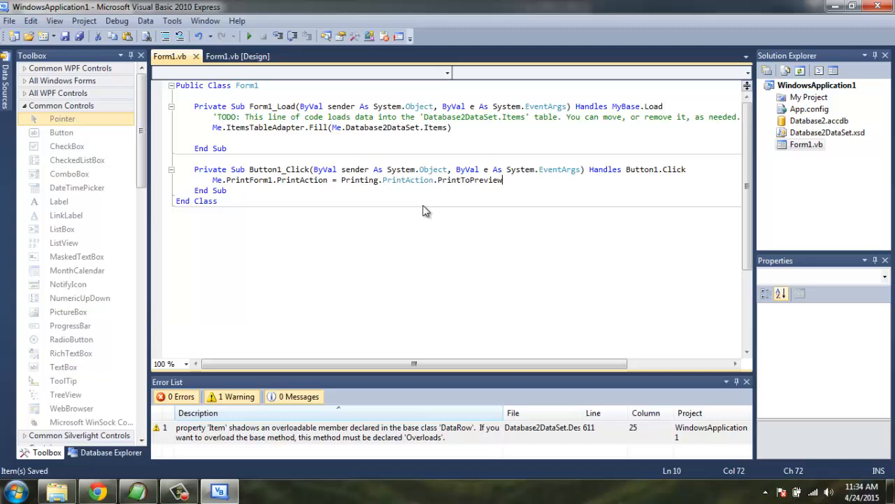
pyautogui.click(238, 56)
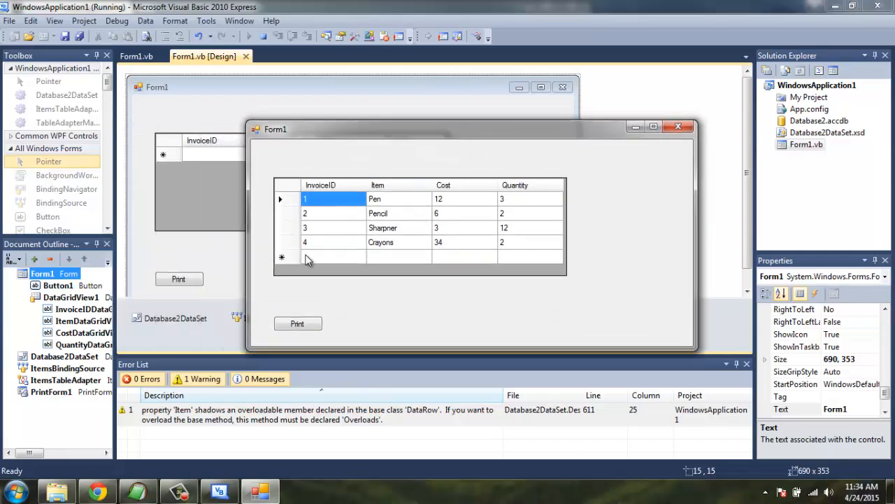
pyautogui.moveTo(501, 245)
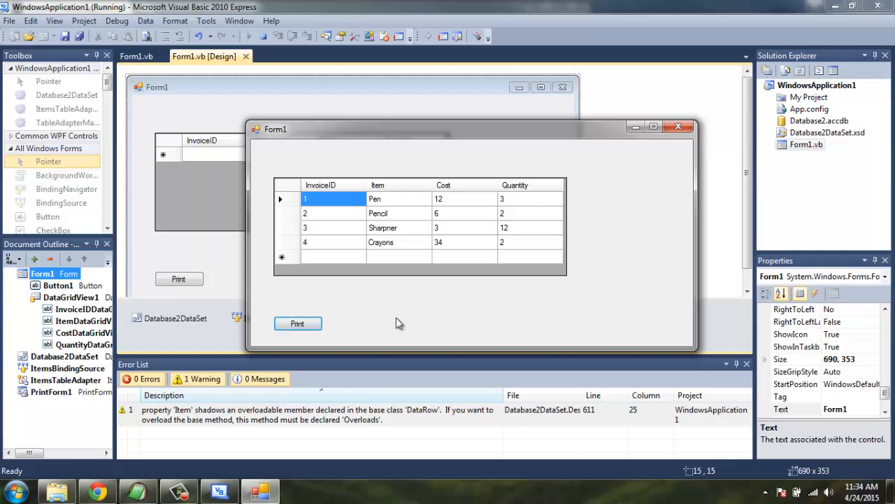
pyautogui.moveTo(381, 306)
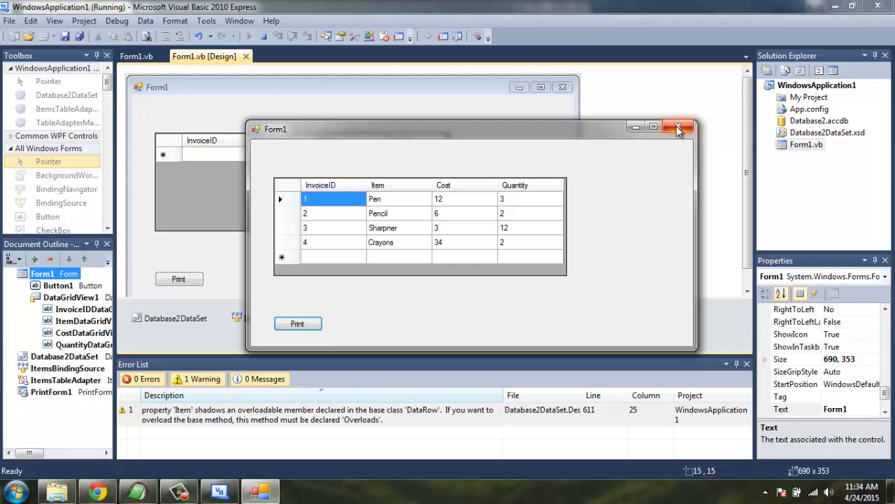
pyautogui.click(678, 128)
pyautogui.write('Me.')
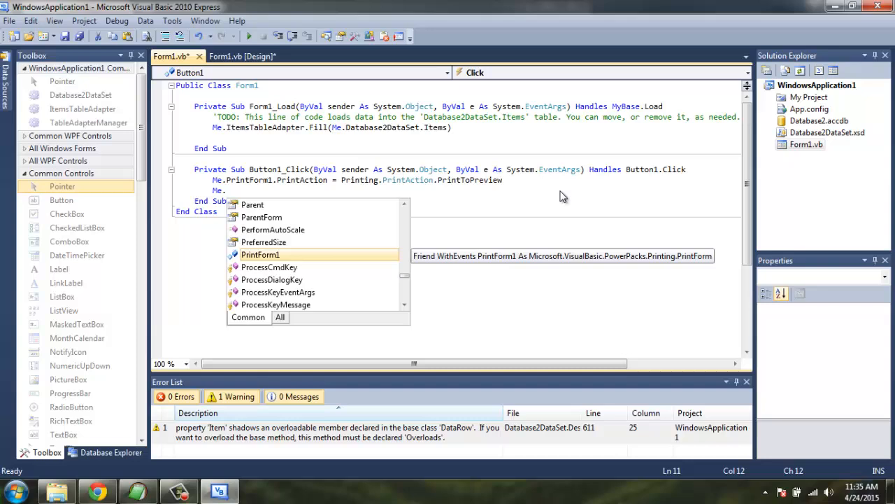
# Add Me.PrintForm1.Print() below the PrintAction line and run the application again.
pyautogui.write('PrintForm1')
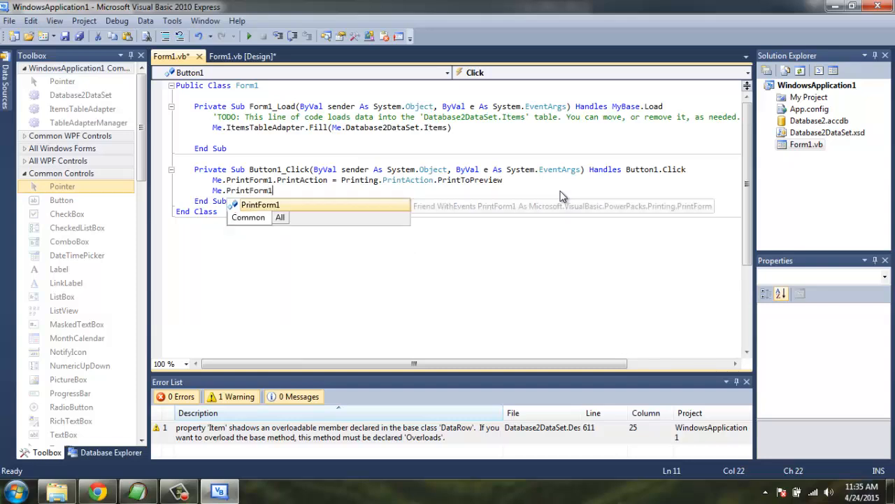
pyautogui.write('Print(')
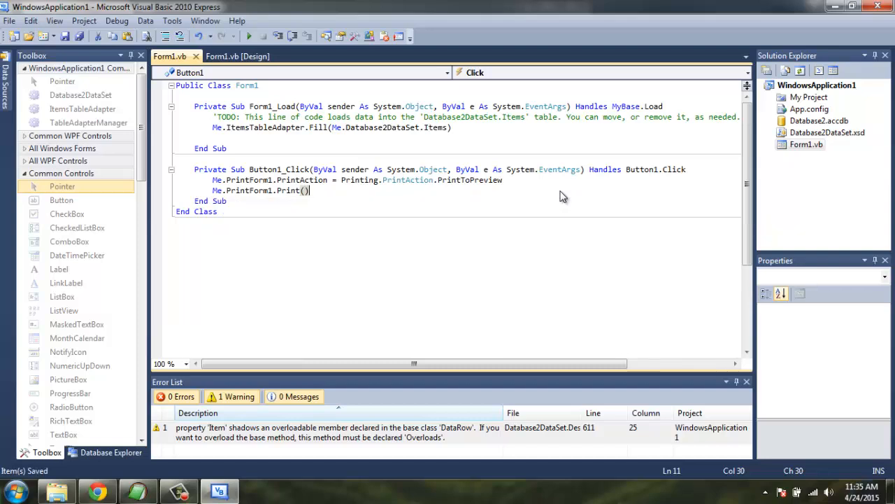
pyautogui.click(238, 56)
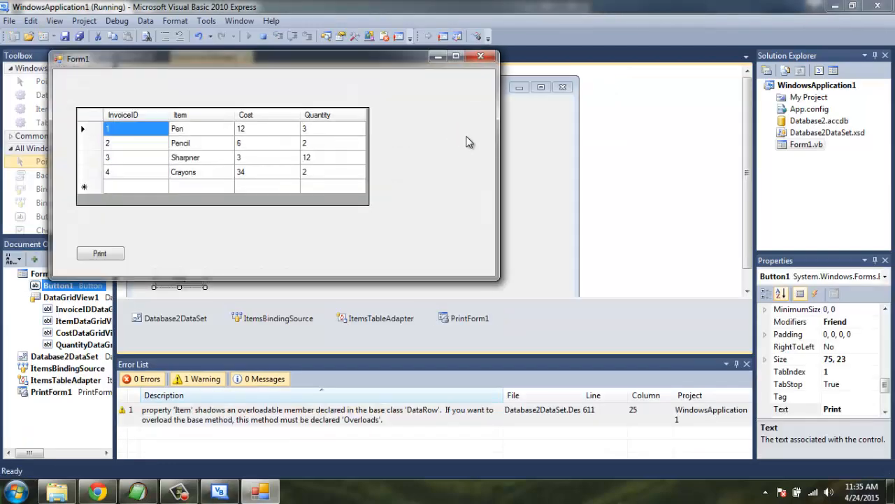
pyautogui.click(99, 253)
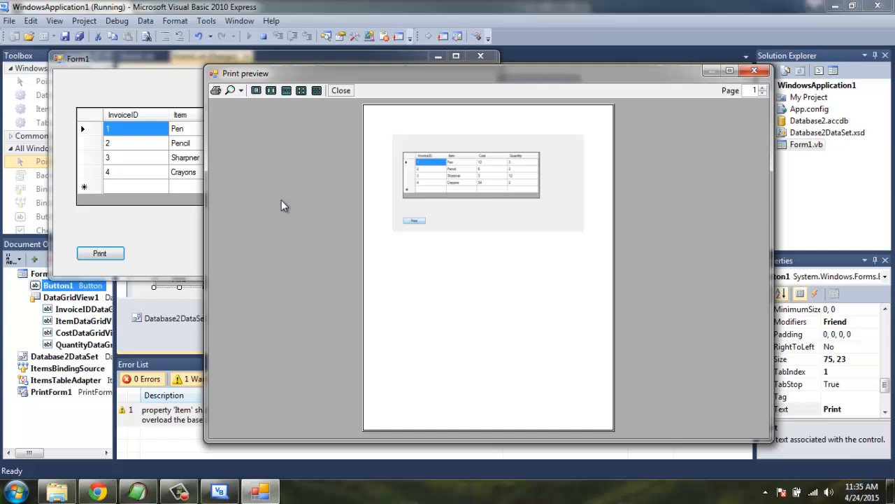
pyautogui.click(240, 89)
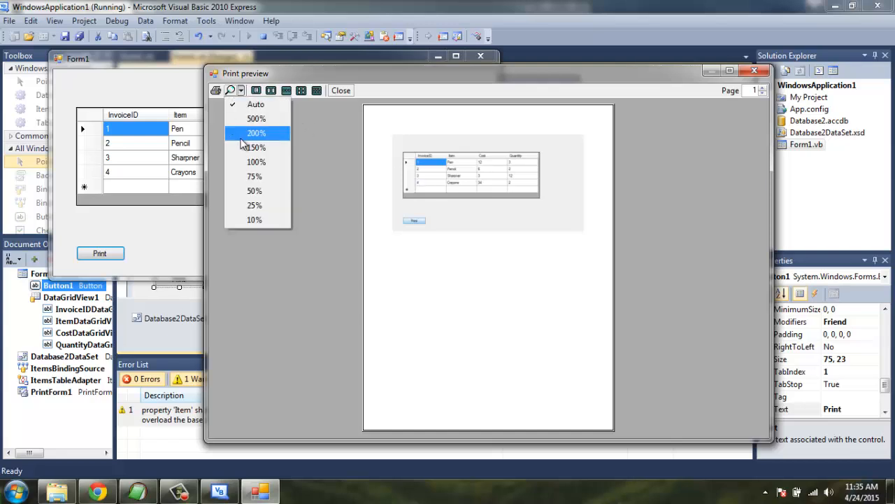
pyautogui.click(256, 133)
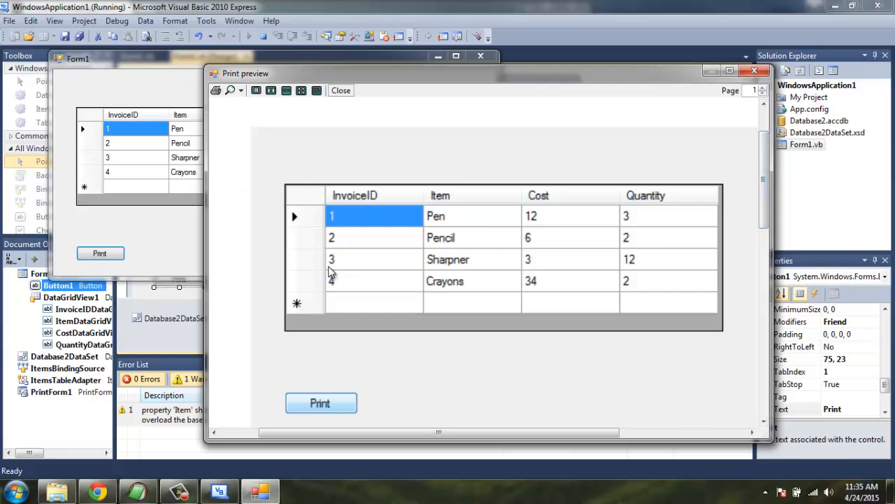
pyautogui.moveTo(544, 130)
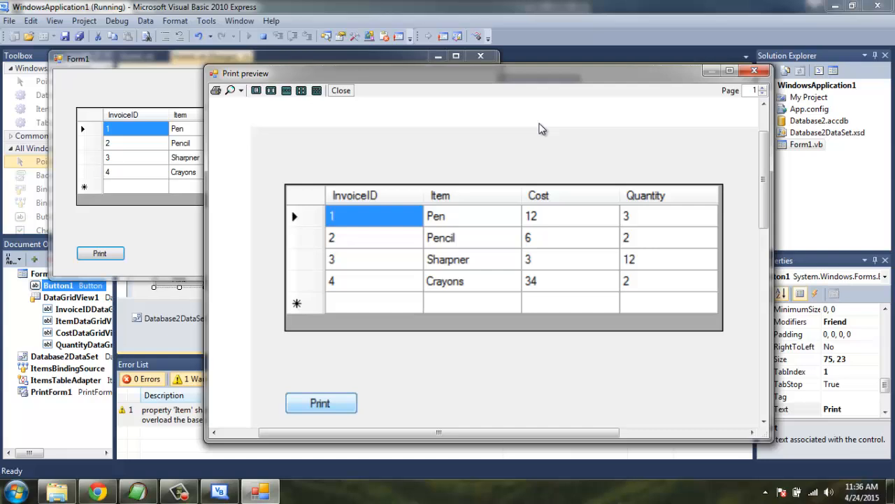
pyautogui.moveTo(342, 89)
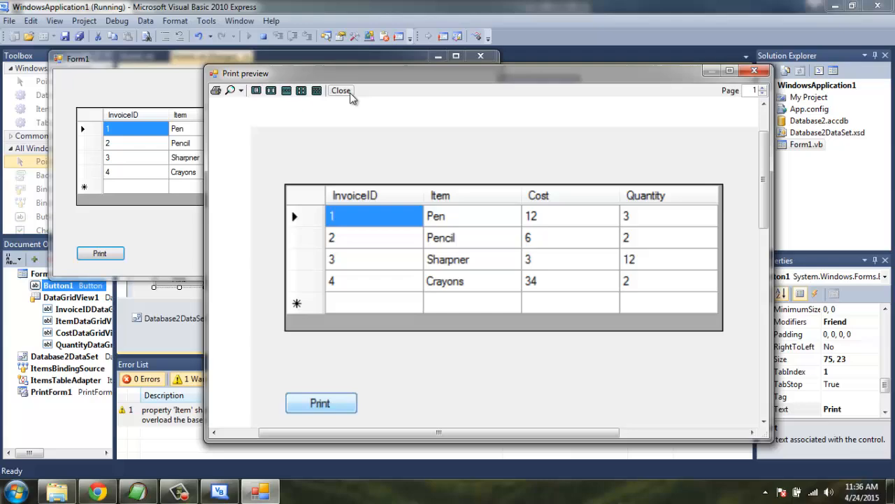
pyautogui.click(341, 90)
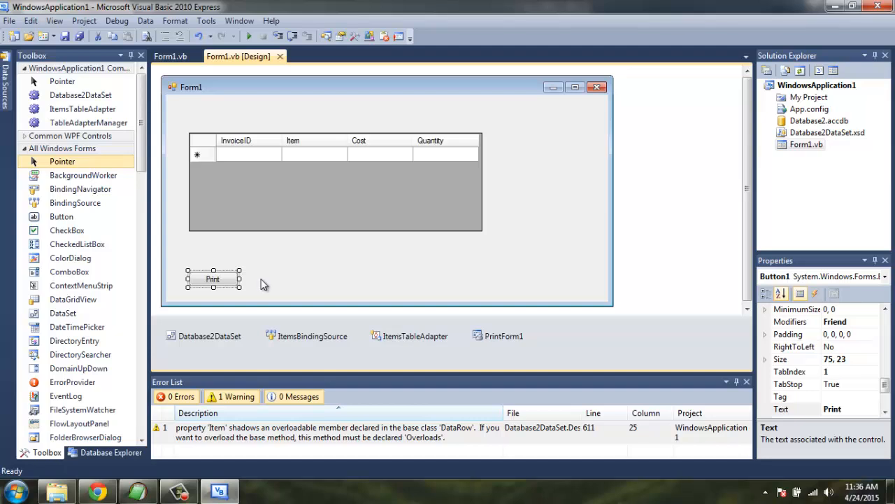
pyautogui.moveTo(272, 277)
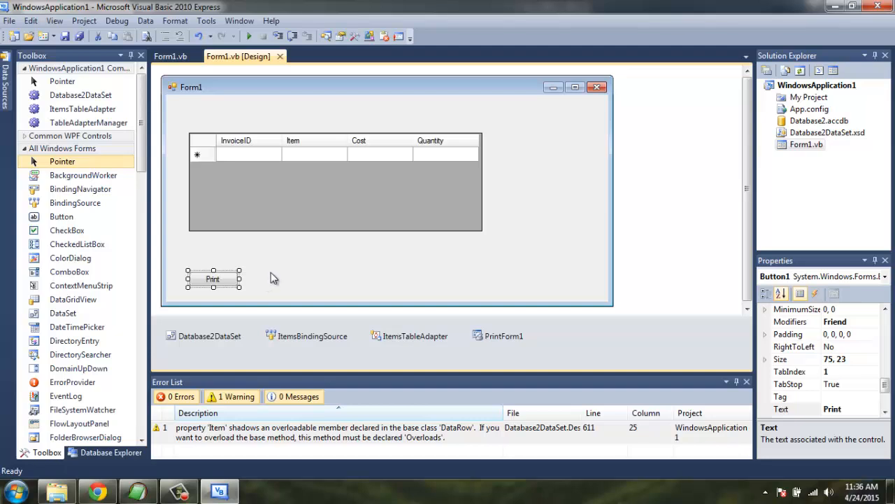
pyautogui.moveTo(659, 244)
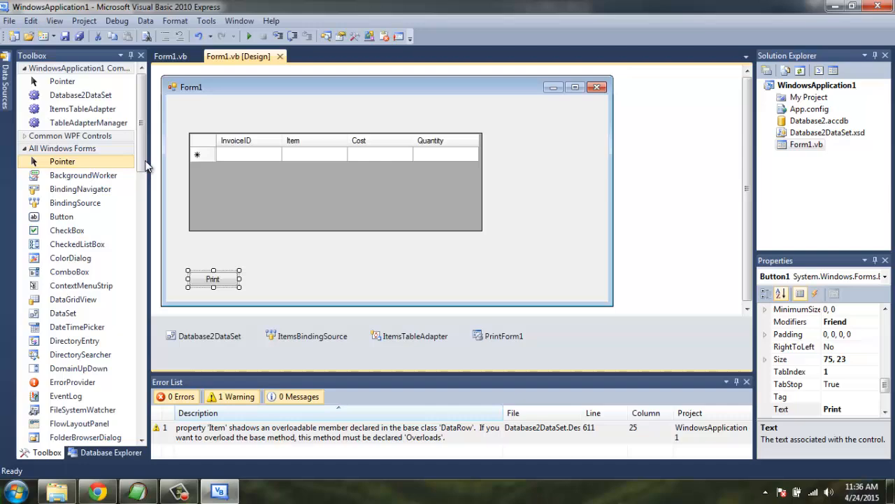
pyautogui.scroll(-3)
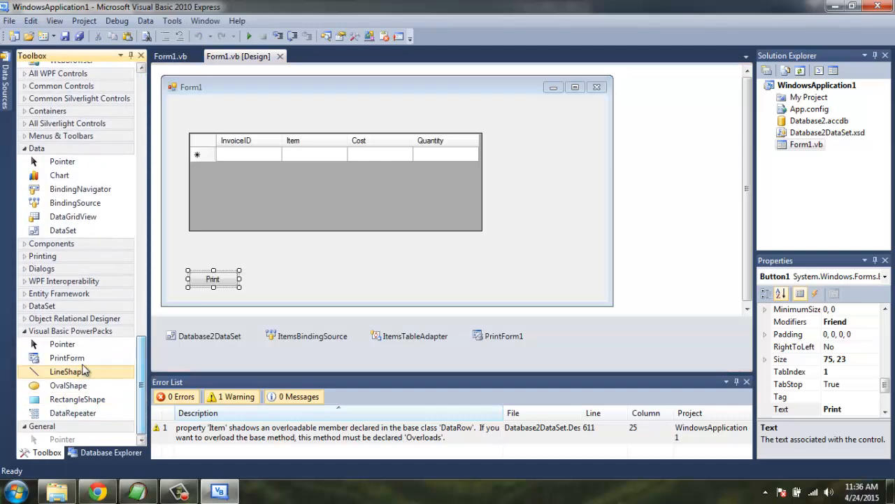